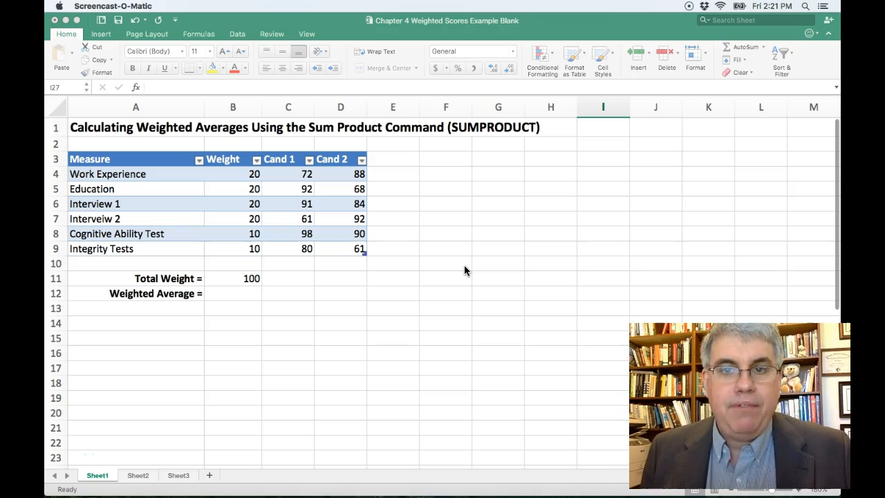
{"action": "mouse_move", "coordinate": [469, 268]}
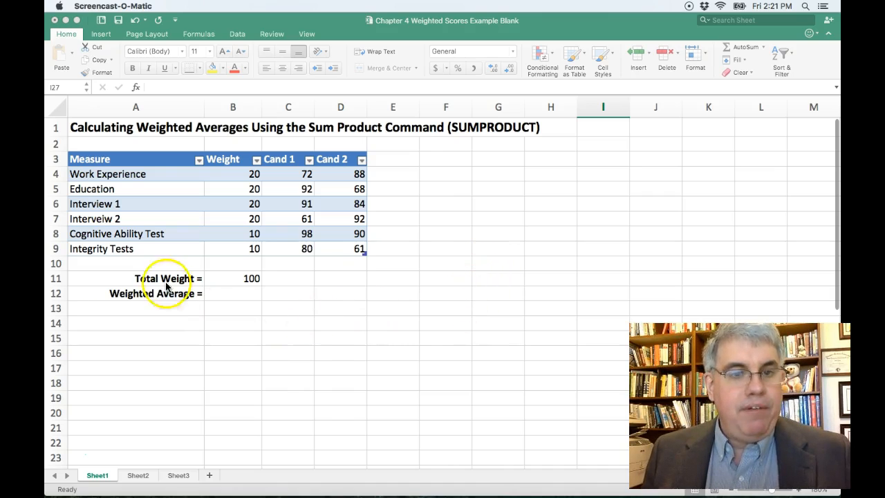
{"action": "mouse_move", "coordinate": [185, 178]}
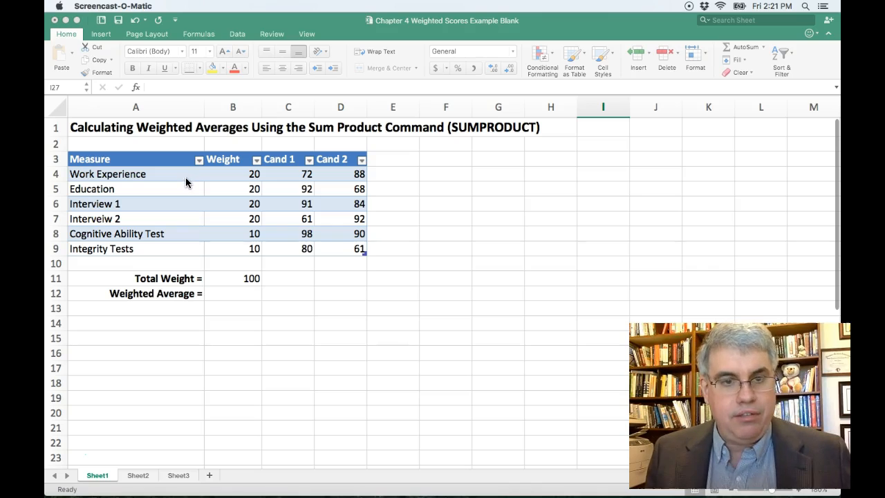
{"action": "mouse_move", "coordinate": [194, 194]}
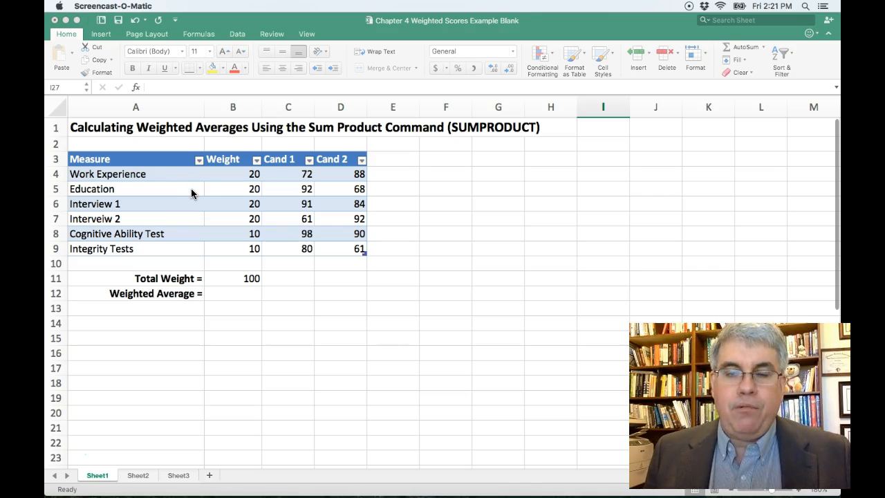
{"action": "mouse_move", "coordinate": [191, 210]}
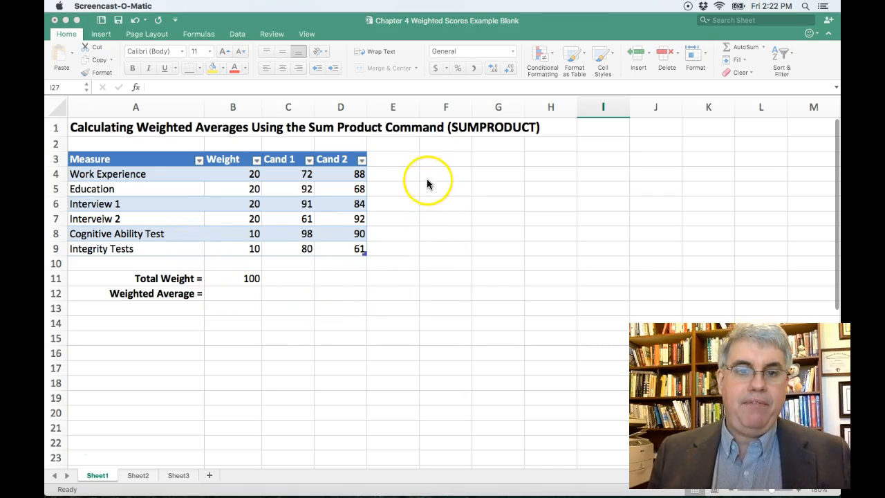
{"action": "mouse_move", "coordinate": [412, 182]}
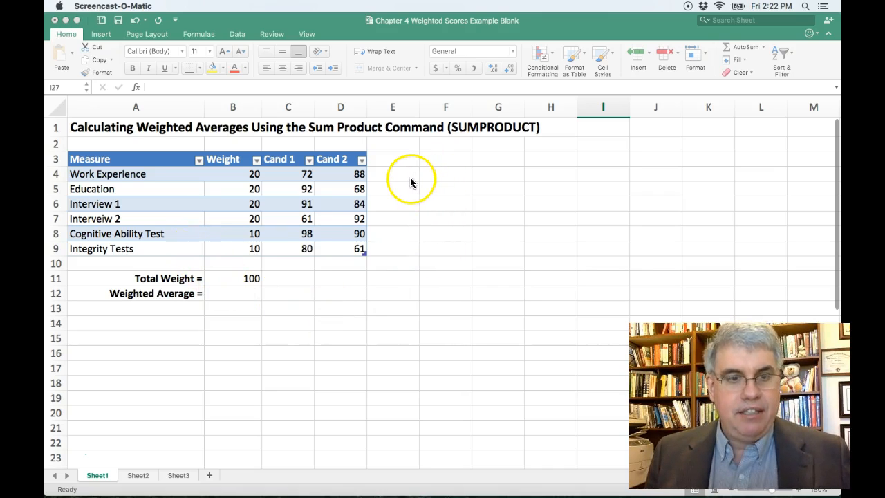
{"action": "mouse_move", "coordinate": [393, 175]}
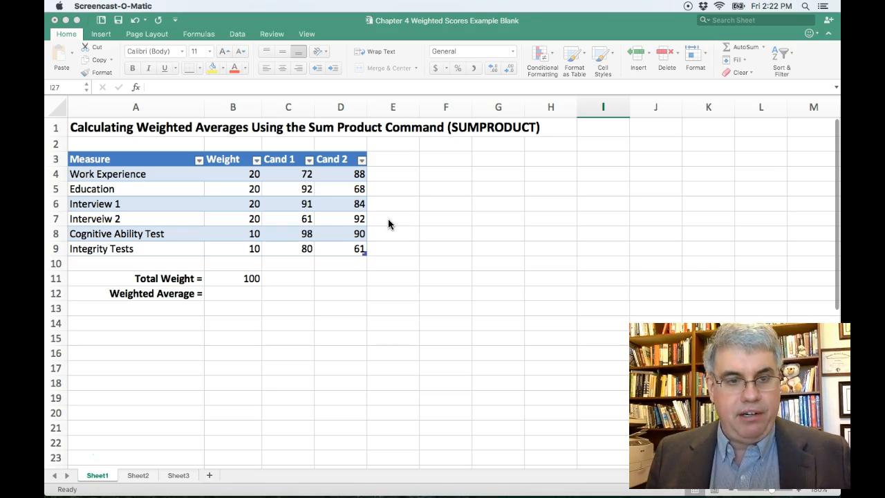
{"action": "mouse_move", "coordinate": [392, 241]}
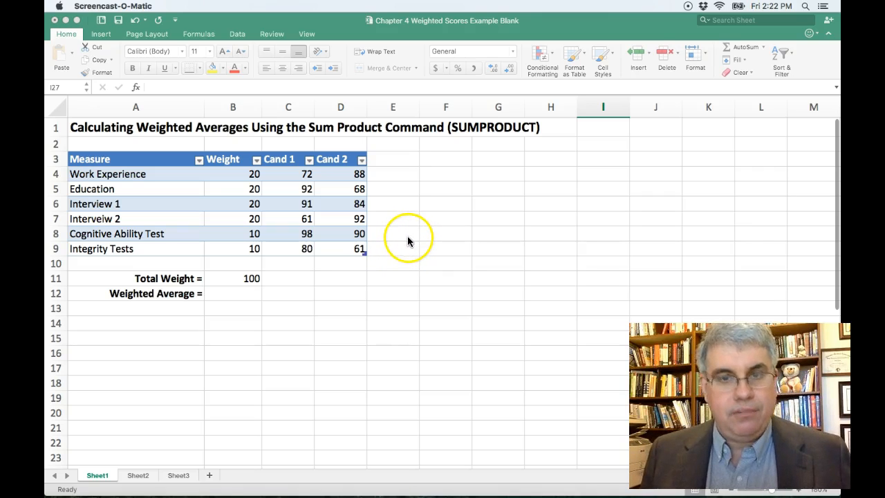
{"action": "mouse_move", "coordinate": [420, 233]}
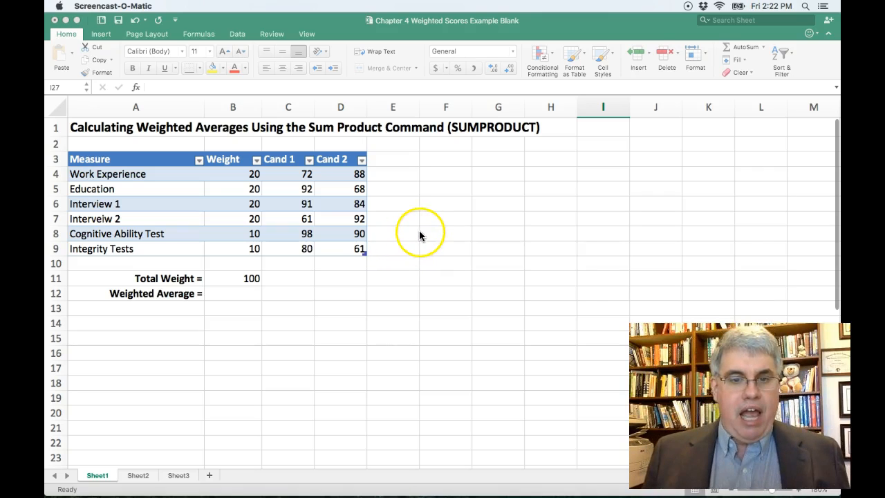
{"action": "mouse_move", "coordinate": [387, 182]}
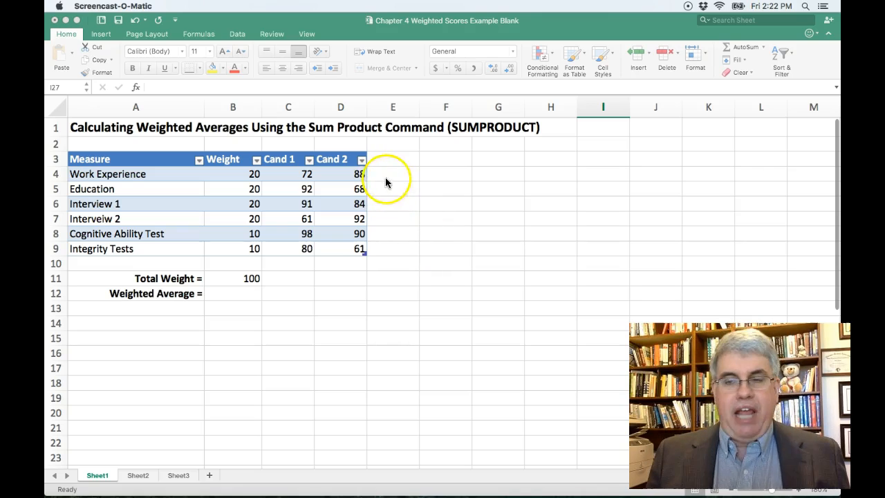
{"action": "mouse_move", "coordinate": [395, 271]}
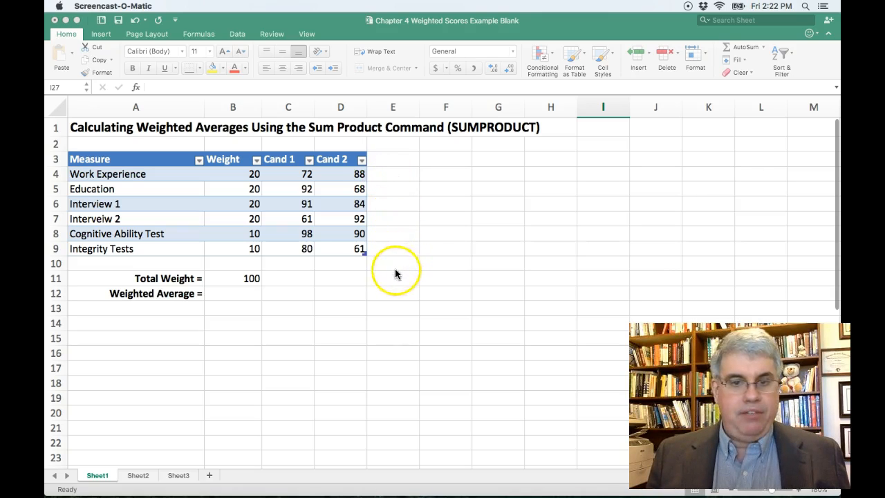
{"action": "mouse_move", "coordinate": [409, 257]}
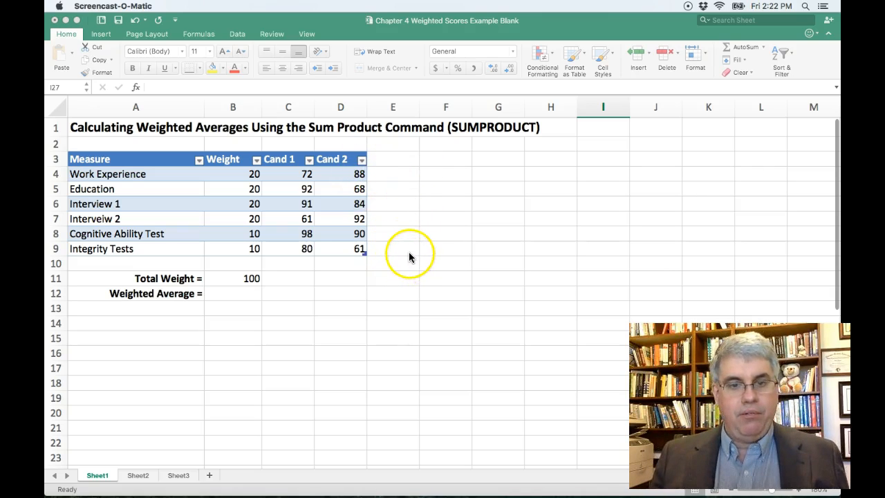
{"action": "mouse_move", "coordinate": [393, 210]}
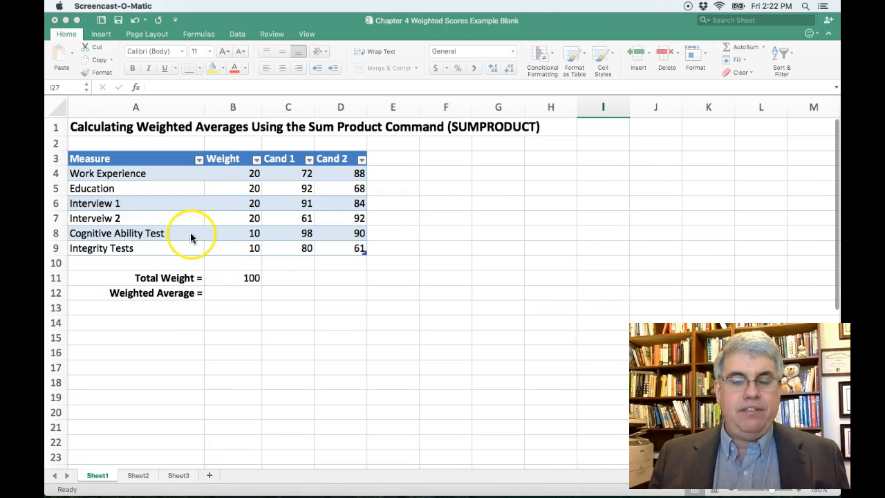
{"action": "mouse_move", "coordinate": [208, 250]}
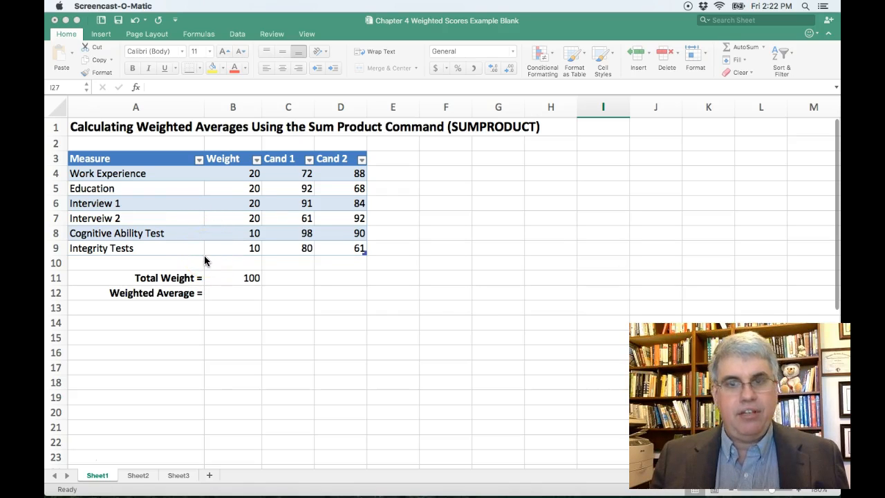
{"action": "mouse_move", "coordinate": [209, 246]}
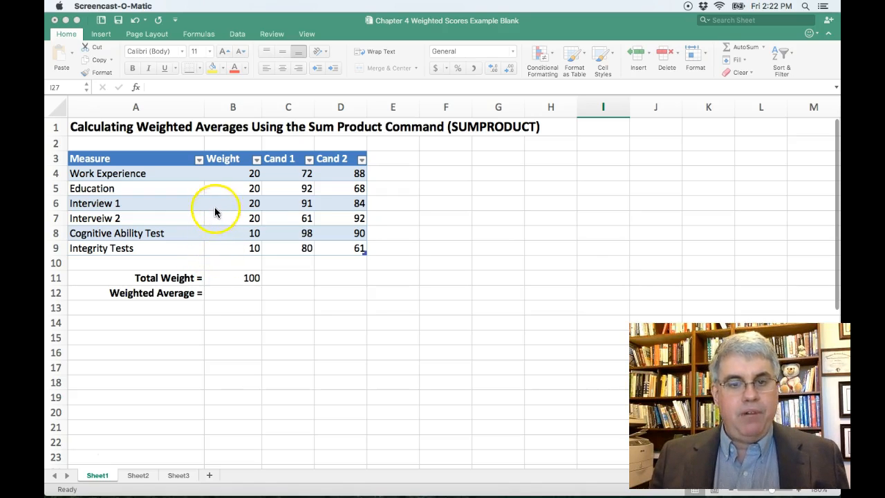
{"action": "mouse_move", "coordinate": [255, 257]}
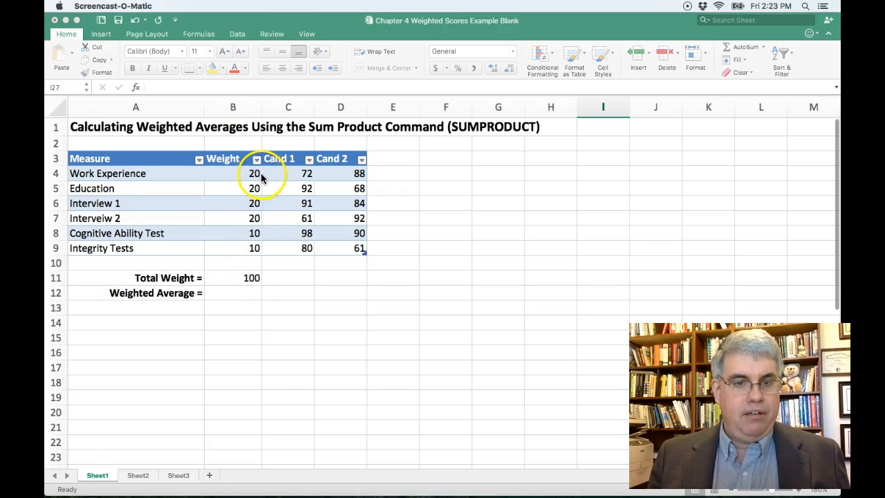
{"action": "mouse_move", "coordinate": [263, 221]}
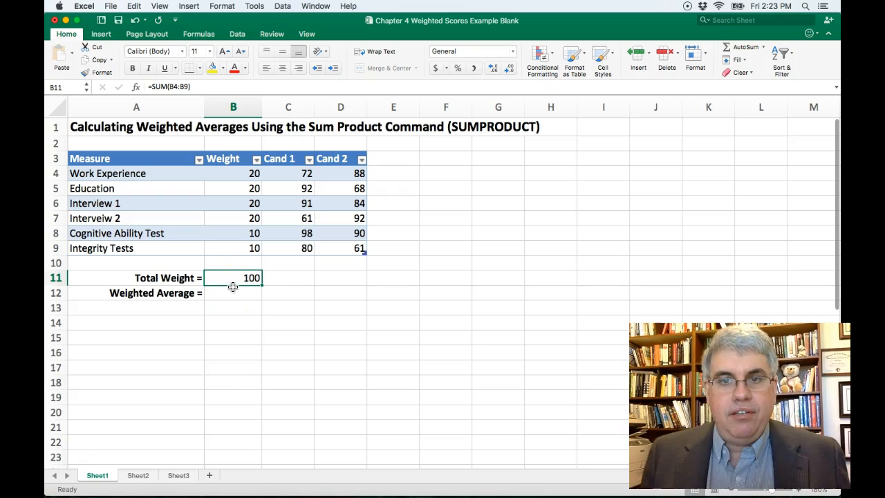
{"action": "mouse_move", "coordinate": [232, 290]}
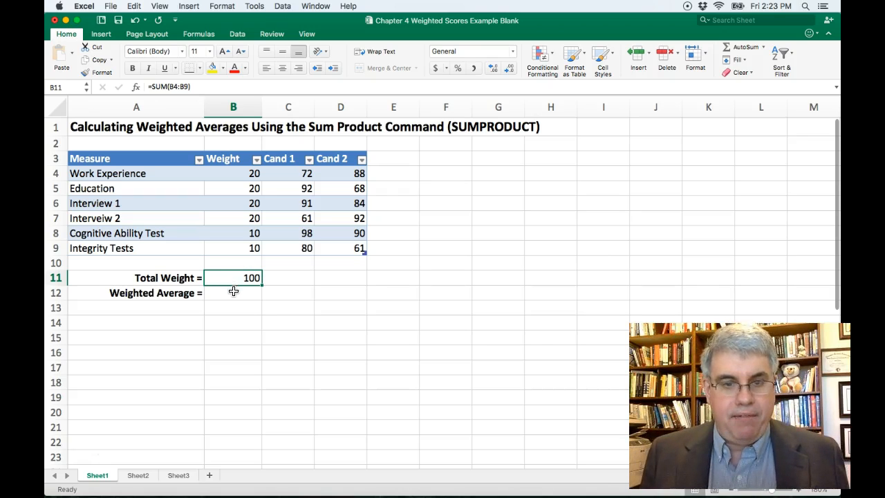
{"action": "mouse_move", "coordinate": [296, 280]}
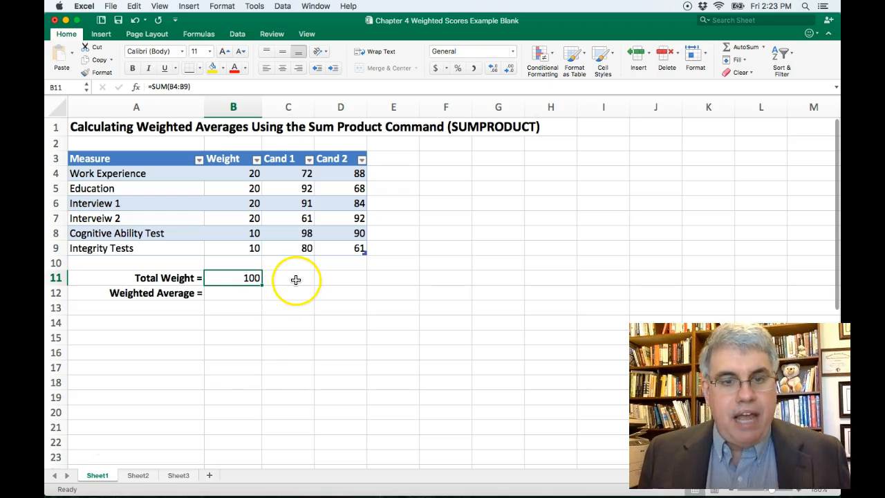
Step: Start a SUMPRODUCT formula in C11 with the Weight column as the first array
{"action": "left_click", "coordinate": [288, 277]}
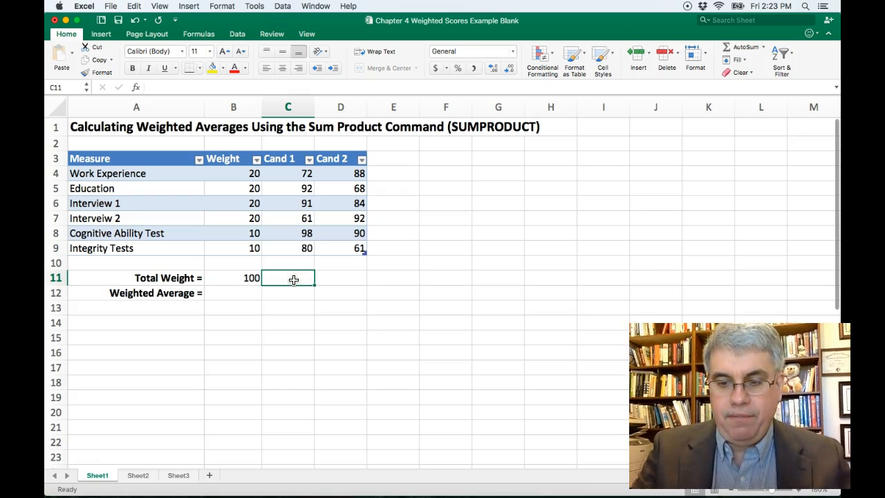
{"action": "type", "text": "=s"}
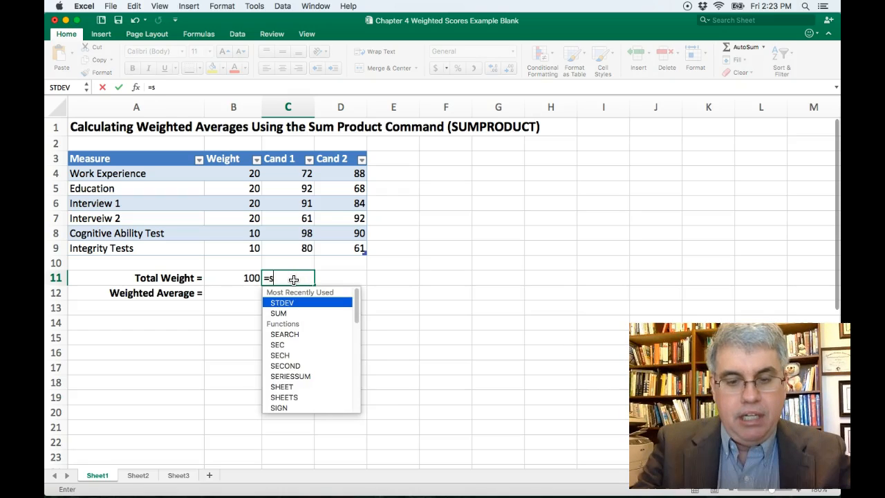
{"action": "type", "text": "umprodu"}
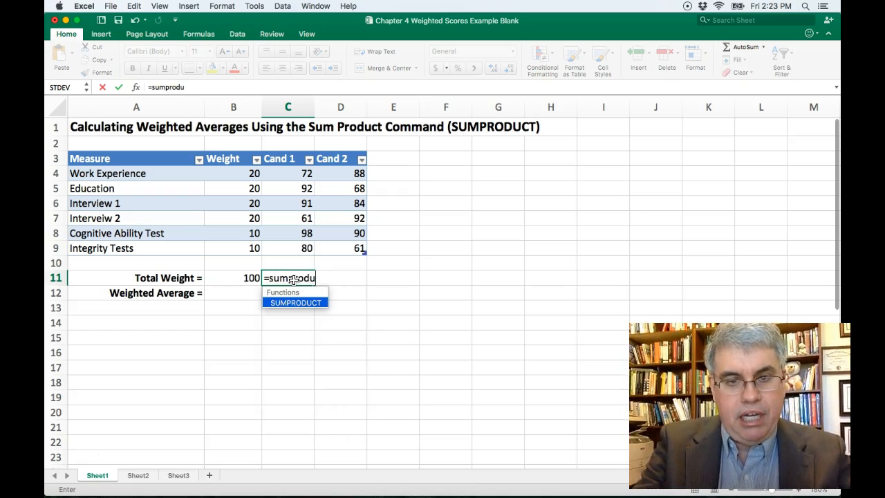
{"action": "type", "text": "ct"}
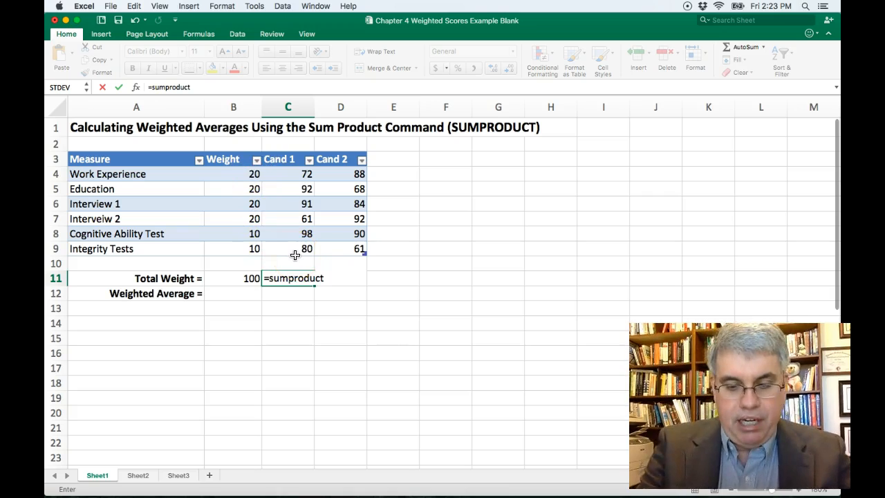
{"action": "type", "text": "("}
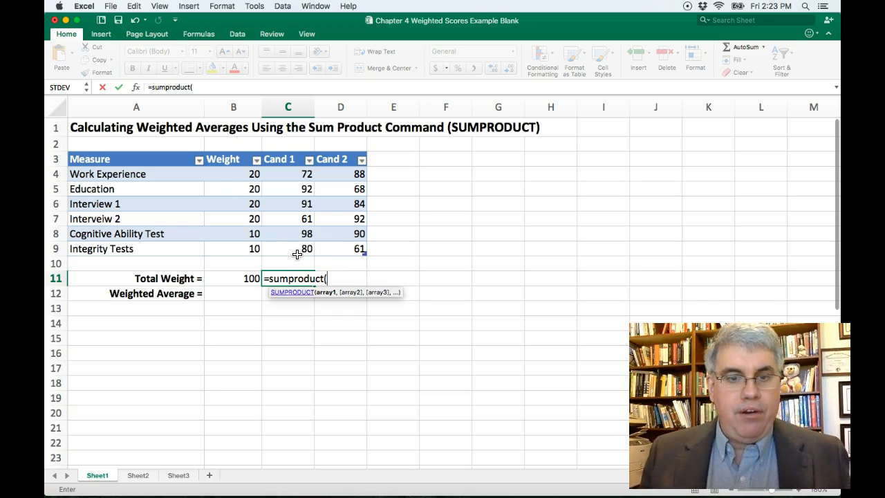
{"action": "left_click", "coordinate": [232, 175]}
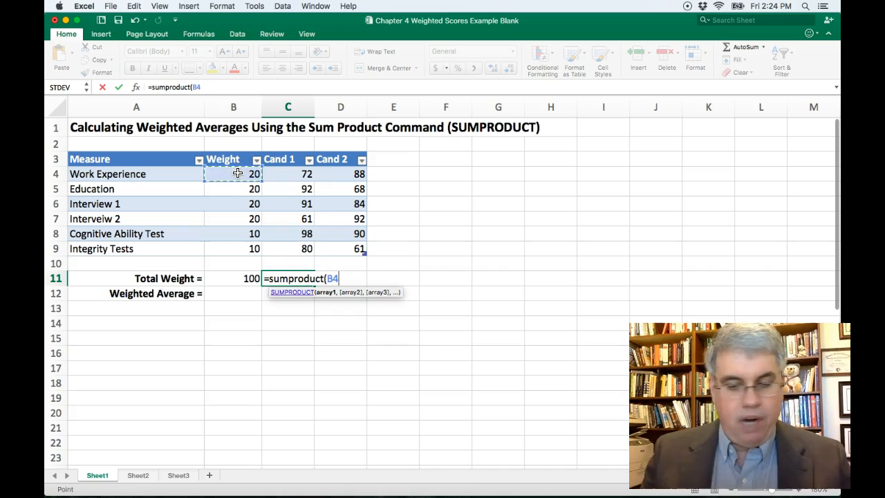
{"action": "left_click_drag", "start_coordinate": [232, 174], "coordinate": [233, 218]}
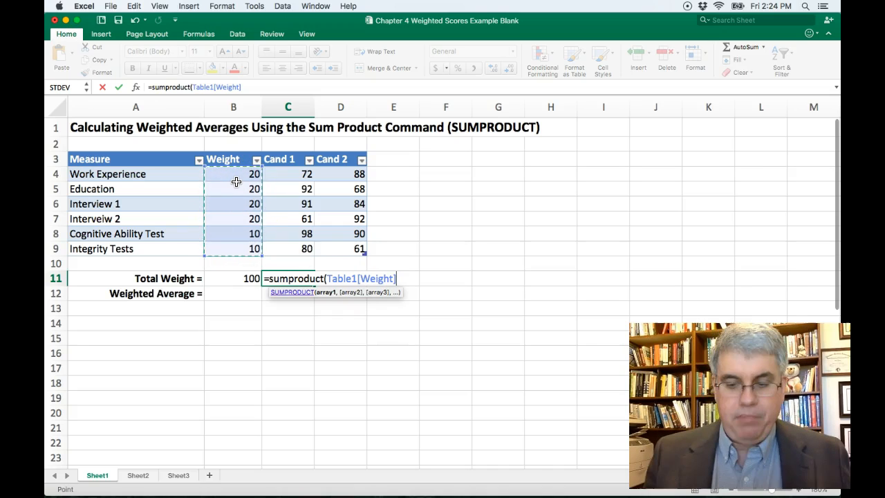
Step: Add the Cand 1 scores as second array and divide by total weight B11, giving 81
{"action": "type", "text": ","}
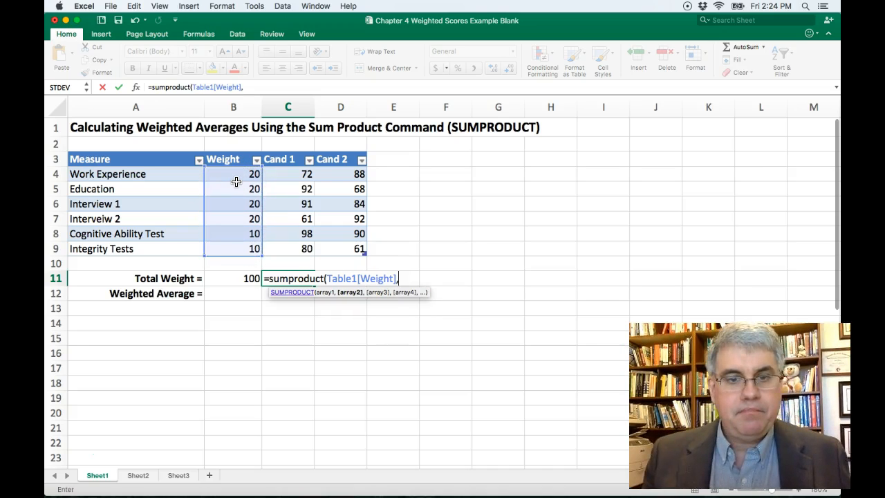
{"action": "left_click", "coordinate": [288, 174]}
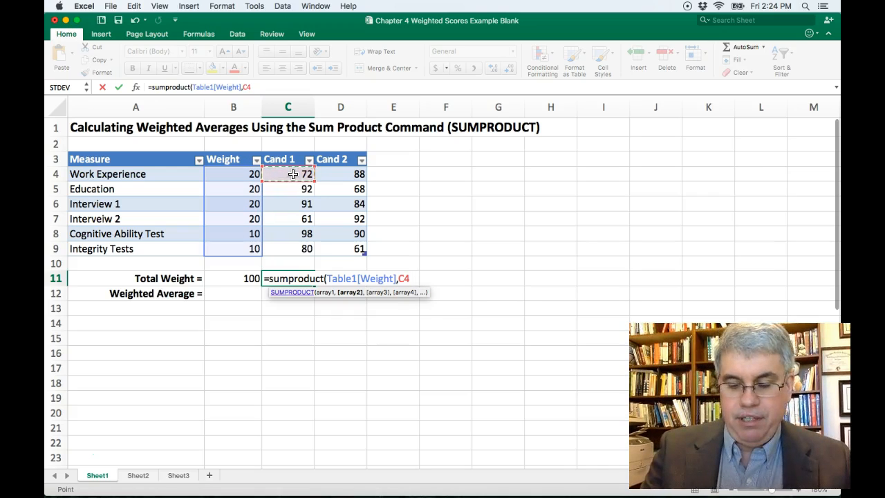
{"action": "left_click_drag", "start_coordinate": [288, 174], "coordinate": [287, 233]}
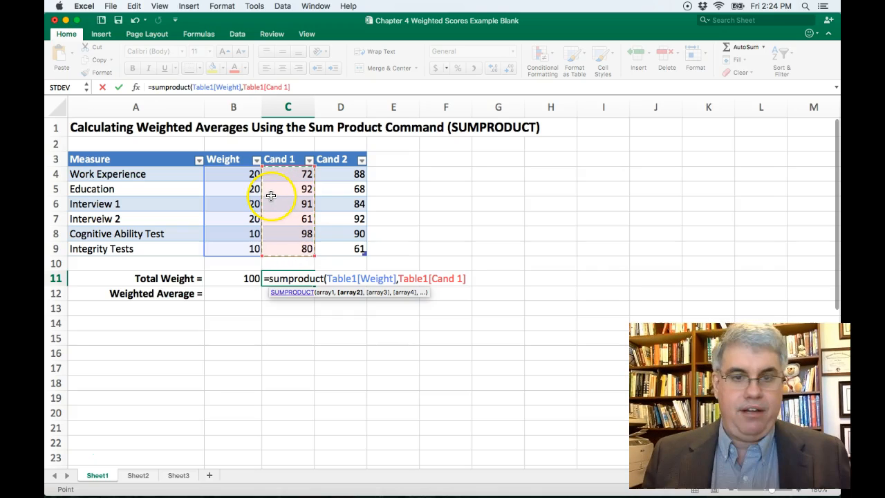
{"action": "mouse_move", "coordinate": [271, 195]}
{"action": "type", "text": ")"}
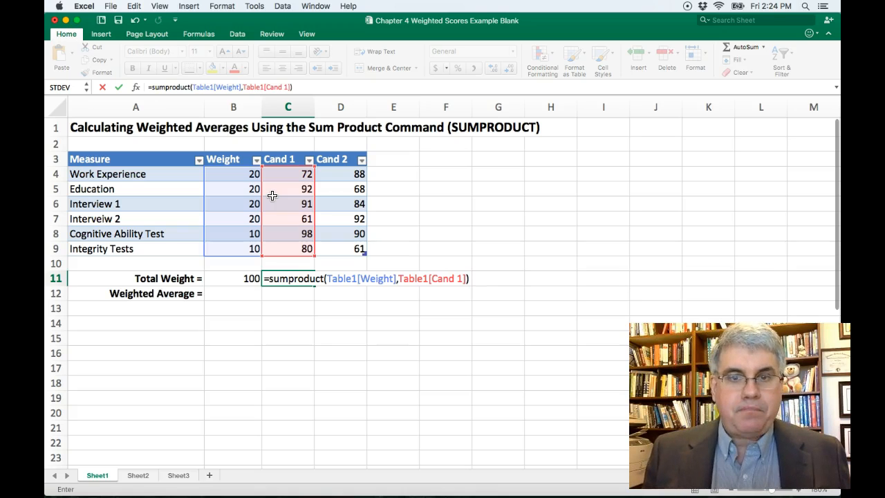
{"action": "mouse_move", "coordinate": [232, 274]}
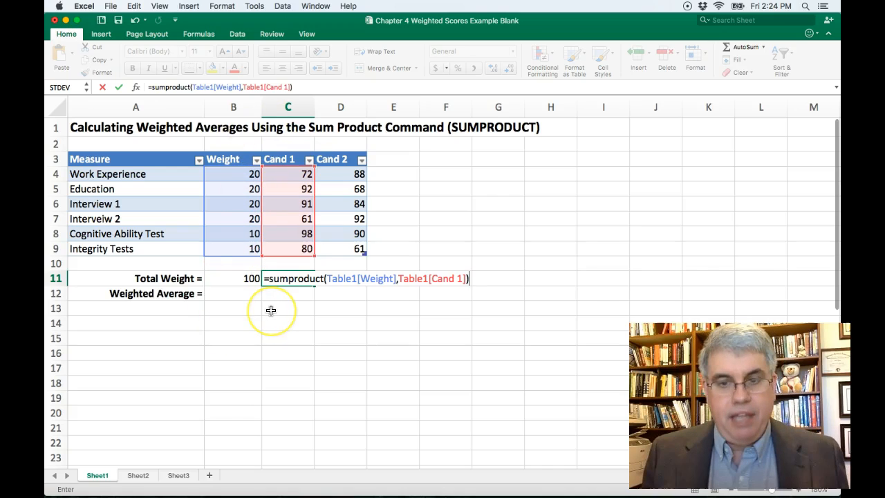
{"action": "type", "text": "/"}
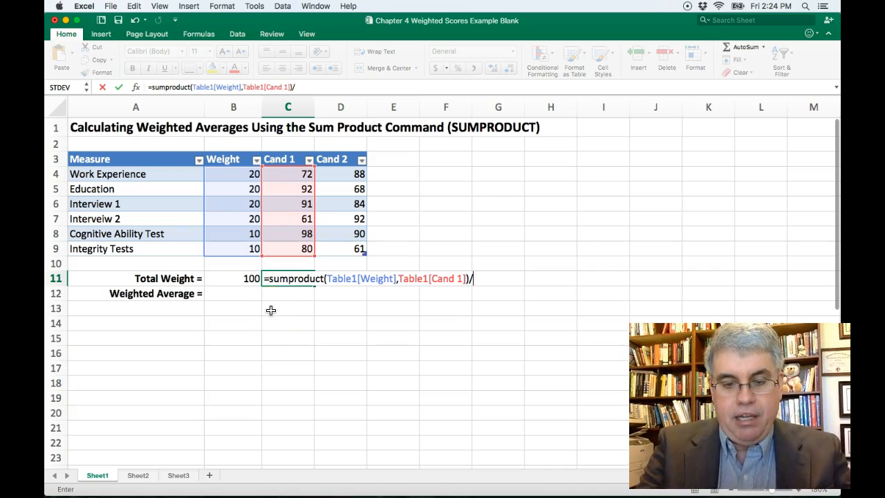
{"action": "type", "text": "b11"}
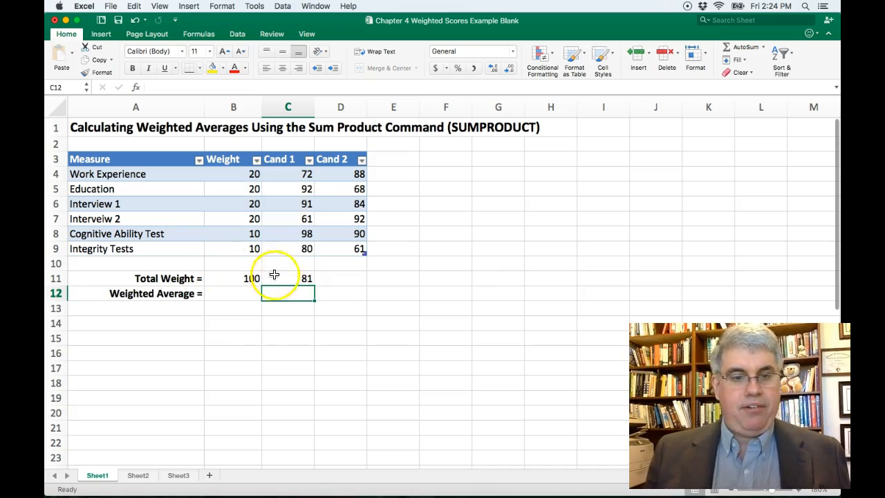
Step: Copy the formula from C11 to C12 and change its divisor to the absolute $B$11
{"action": "left_click", "coordinate": [288, 278]}
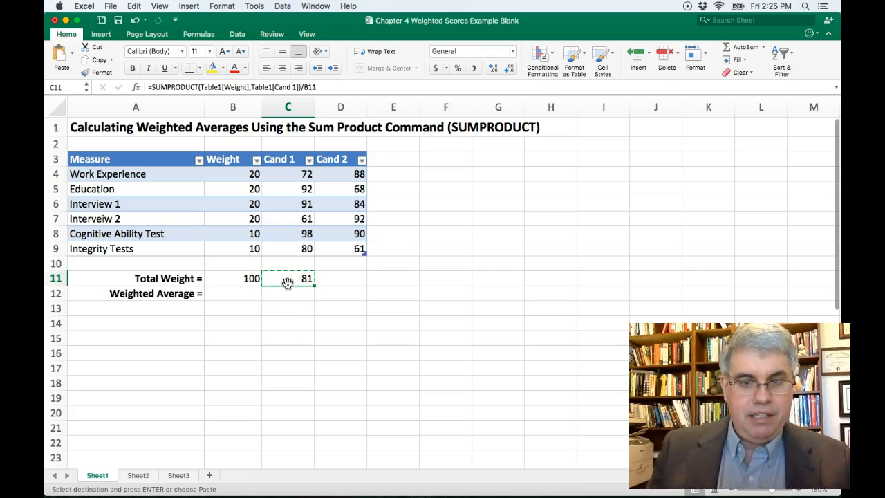
{"action": "left_click", "coordinate": [288, 294]}
{"action": "type", "text": "=SUMPRODUCT(Table1[Weight],Table1[Cand 1])/B1"}
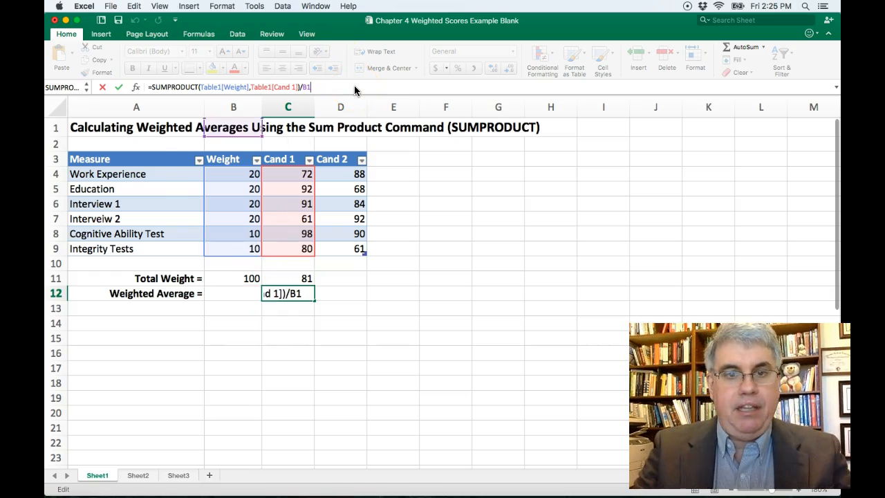
{"action": "key", "text": "Backspace"}
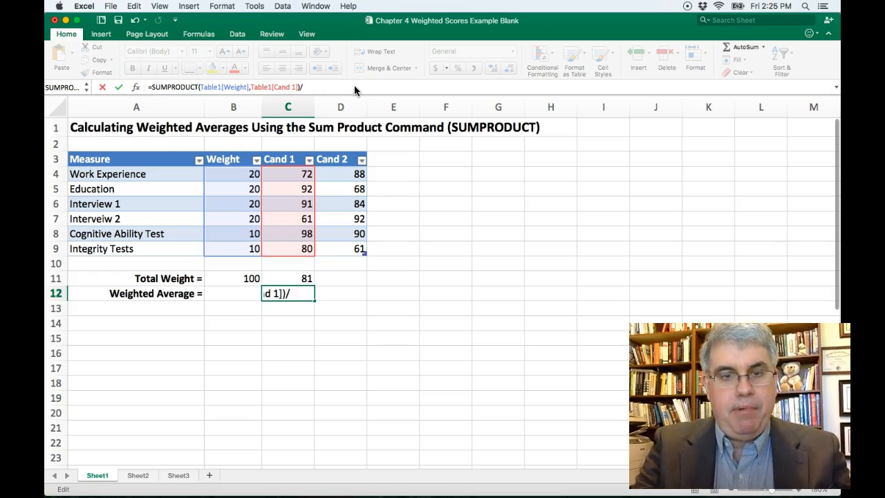
{"action": "type", "text": "$"}
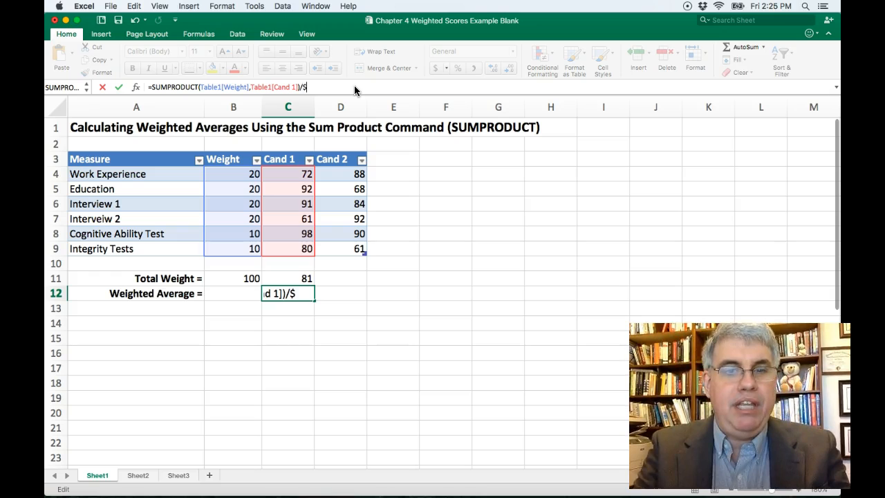
{"action": "type", "text": "b"}
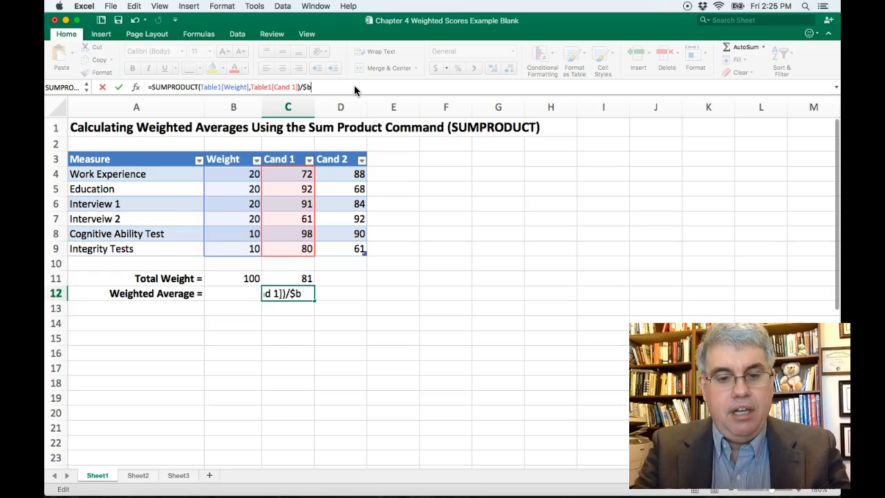
{"action": "left_click", "coordinate": [233, 278]}
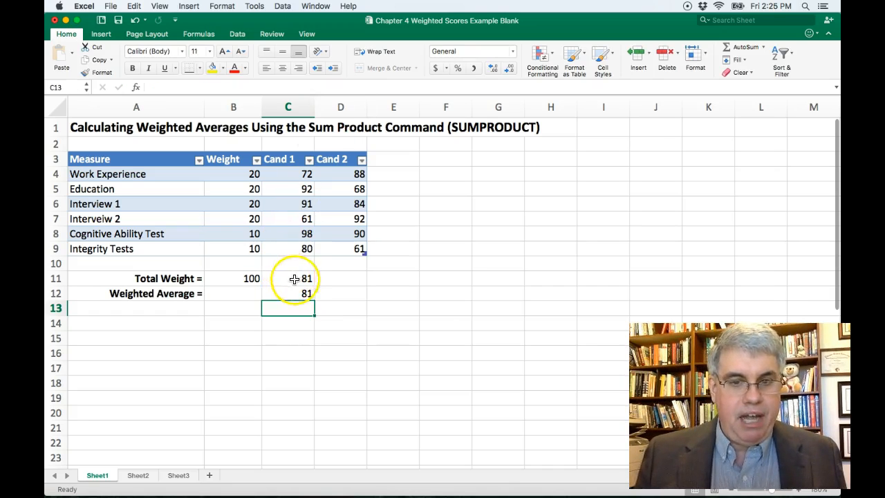
{"action": "left_click", "coordinate": [287, 278]}
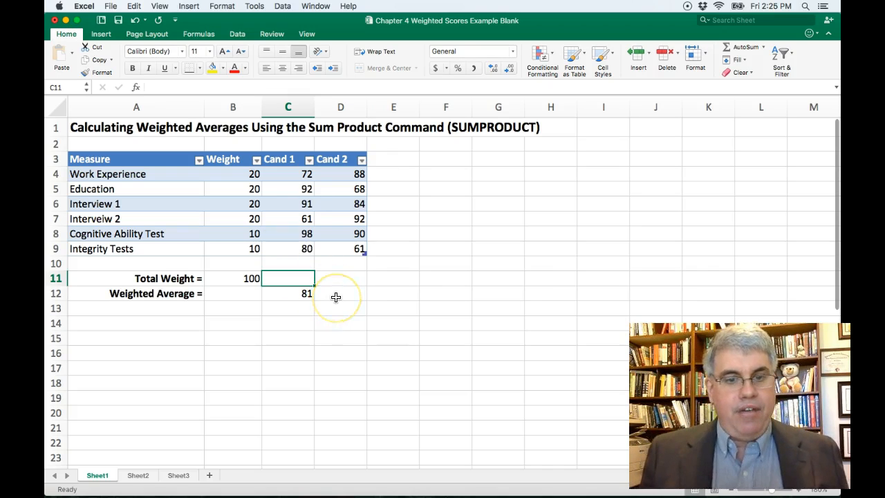
{"action": "mouse_move", "coordinate": [340, 296]}
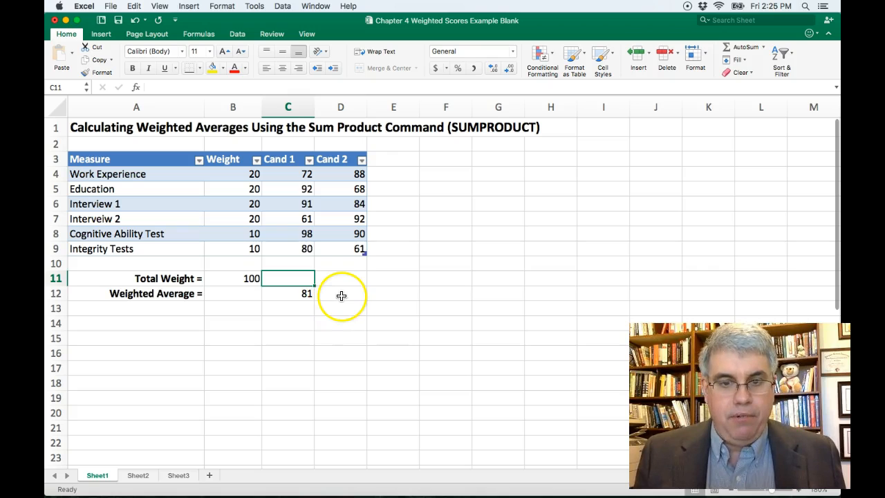
Step: Check Candidate 1's formula in C12, then choose D12 for Candidate 2's weighted average
{"action": "left_click", "coordinate": [340, 293]}
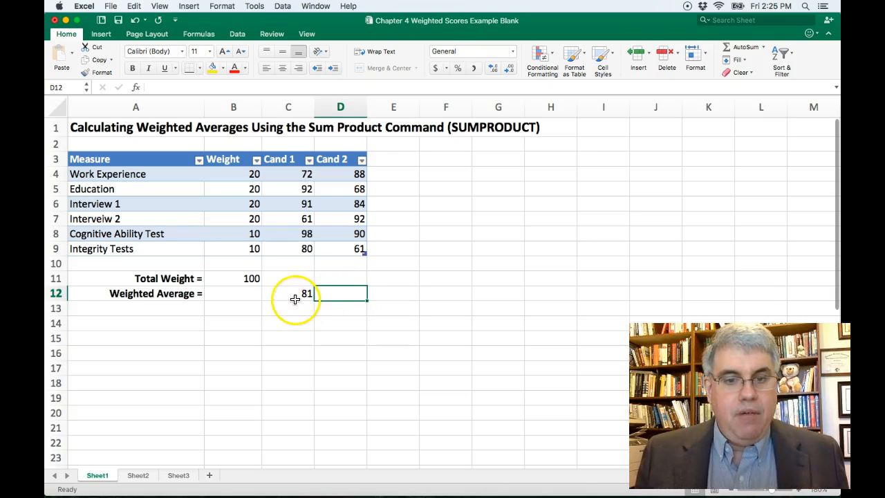
{"action": "left_click", "coordinate": [287, 293]}
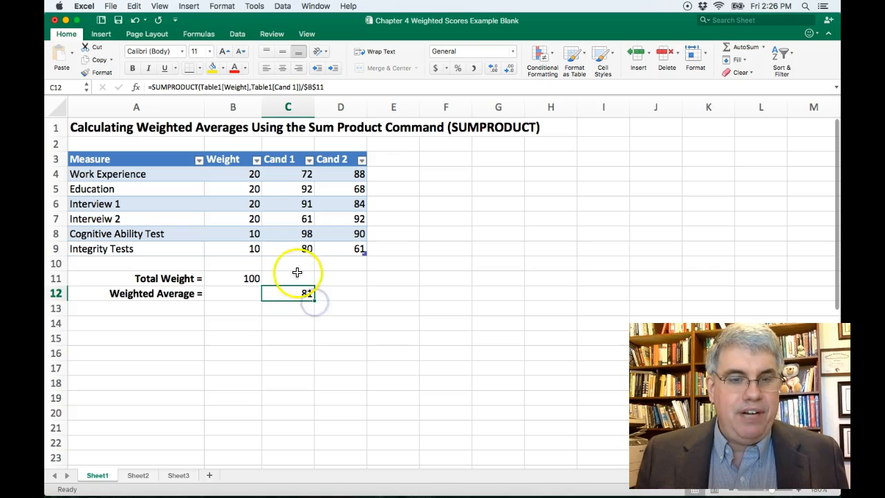
{"action": "mouse_move", "coordinate": [277, 174]}
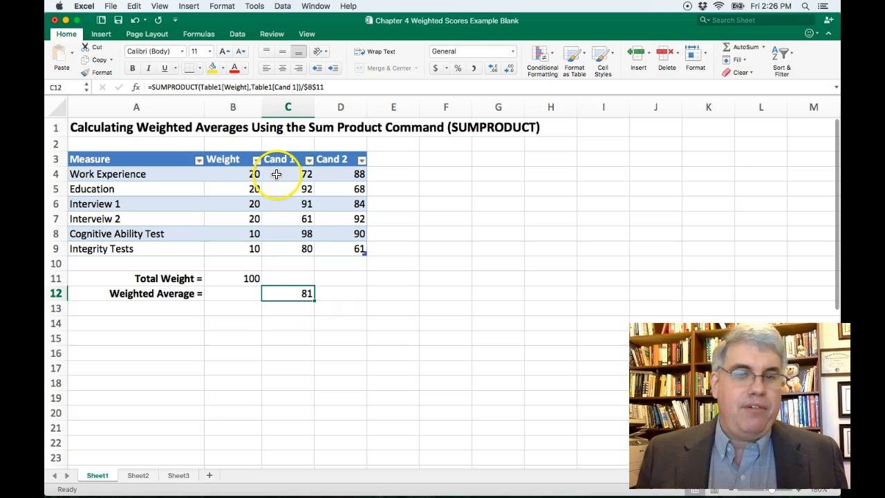
{"action": "left_click", "coordinate": [340, 293]}
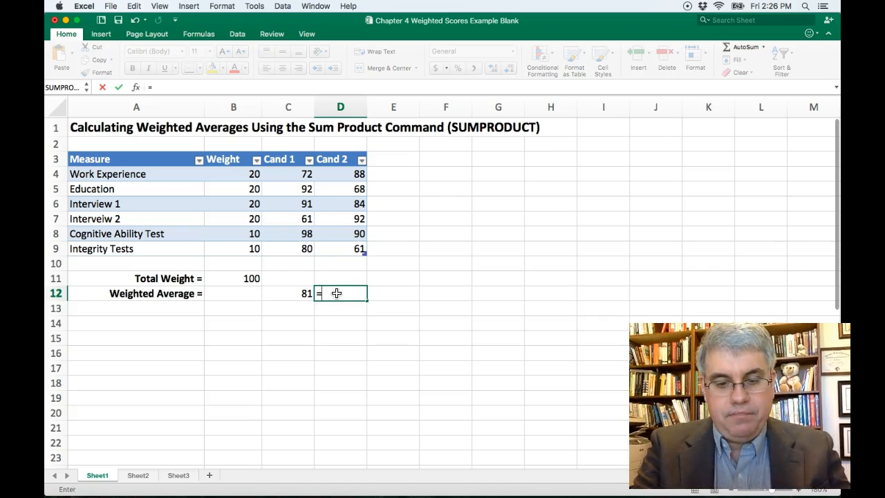
Step: Enter =SUMPRODUCT(Weight, Cand 2 scores)/$B$11 in D12, giving 81.5
{"action": "type", "text": "=sumproduct("}
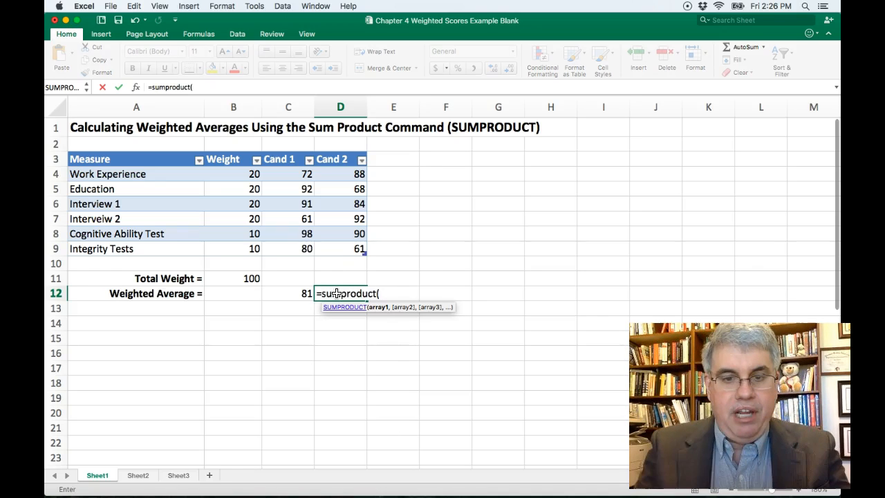
{"action": "mouse_move", "coordinate": [226, 175]}
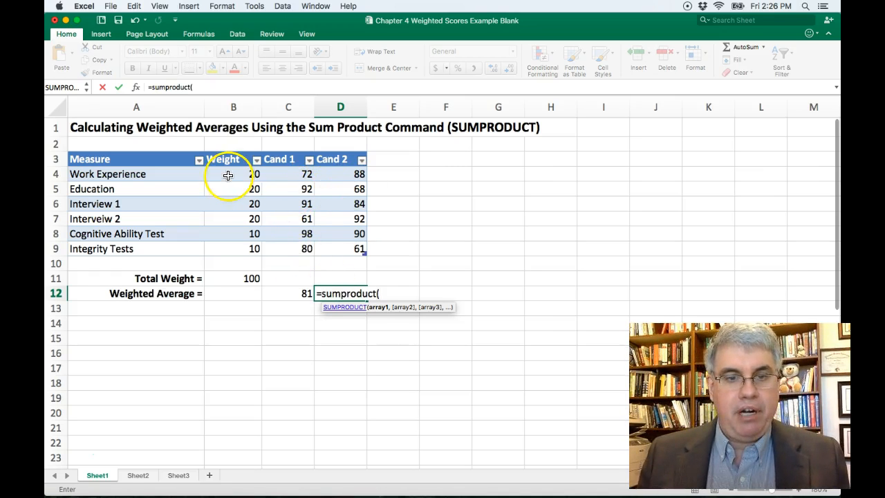
{"action": "left_click", "coordinate": [233, 174]}
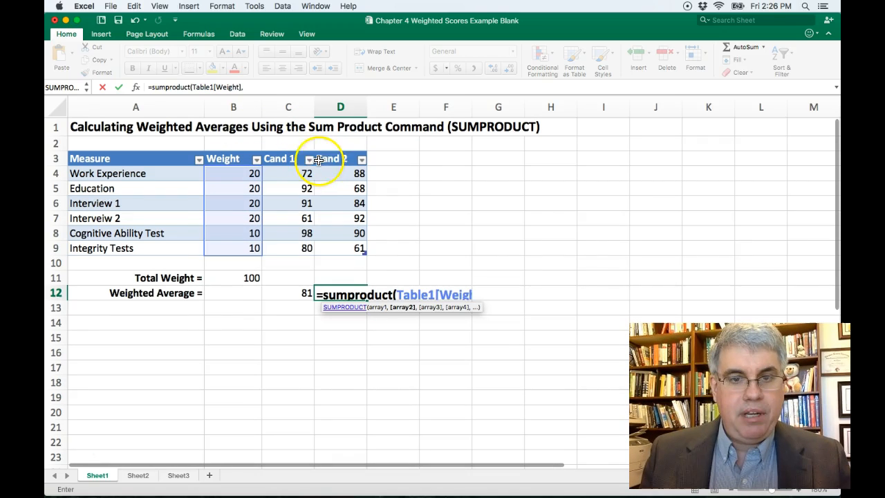
{"action": "left_click", "coordinate": [340, 173]}
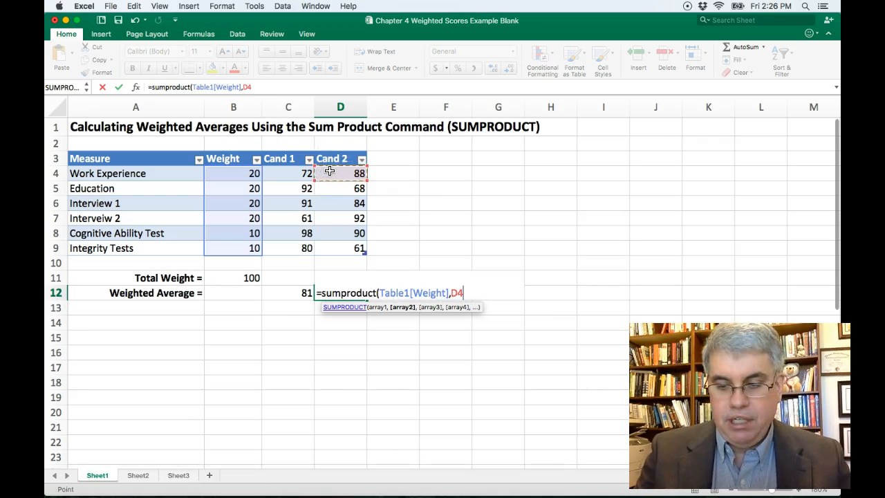
{"action": "left_click_drag", "start_coordinate": [332, 173], "coordinate": [332, 248]}
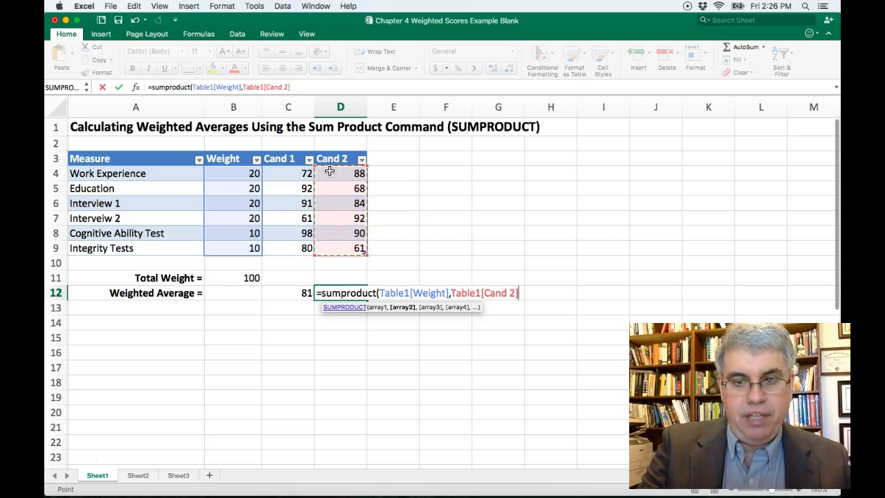
{"action": "type", "text": ")/"}
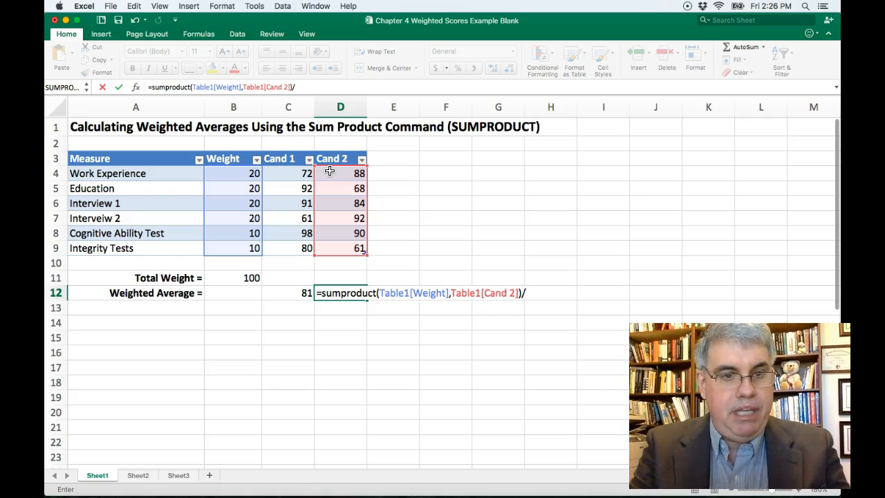
{"action": "type", "text": "$"}
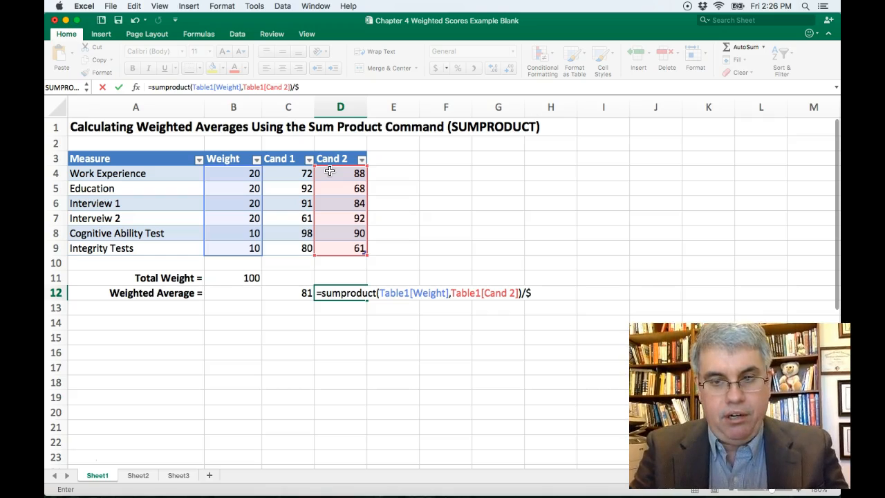
{"action": "type", "text": "b$"}
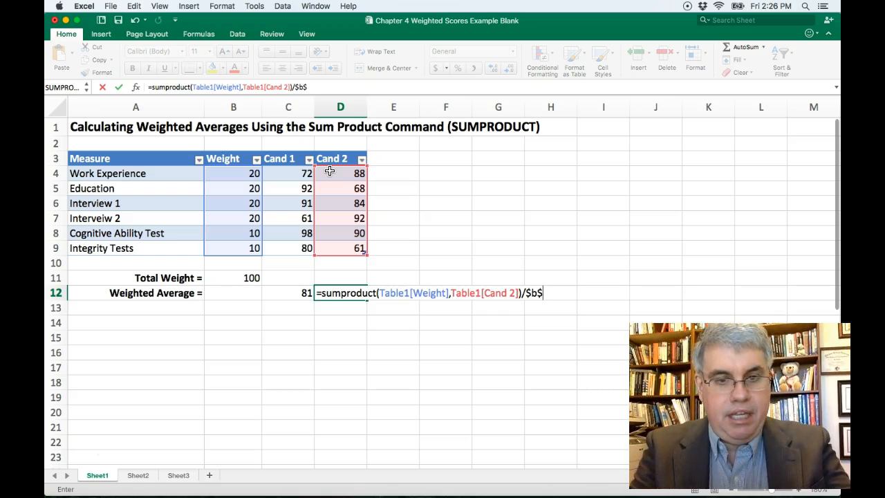
{"action": "left_click", "coordinate": [233, 276]}
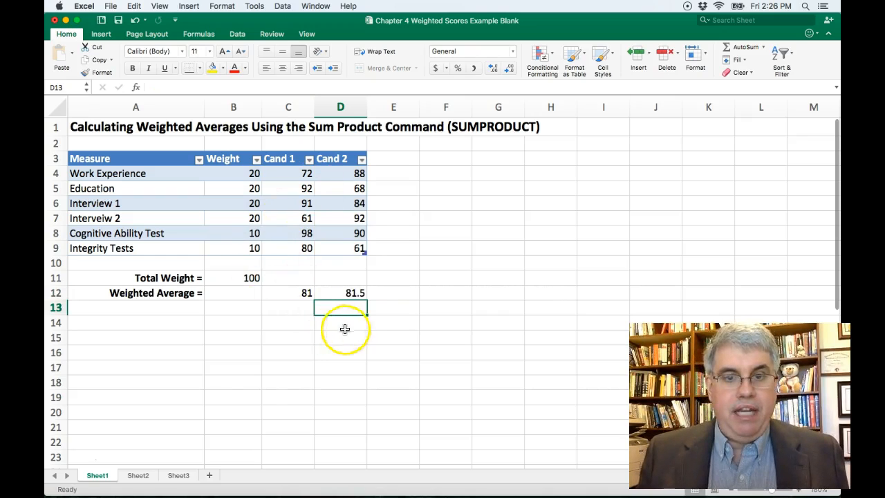
{"action": "mouse_move", "coordinate": [401, 326]}
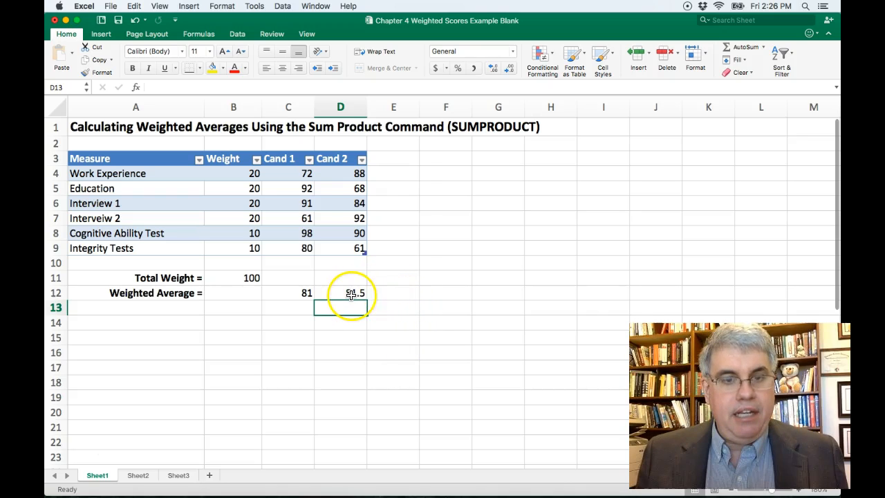
Step: Fill Candidate 2's 81.5 result in D12 with yellow
{"action": "left_click", "coordinate": [354, 294]}
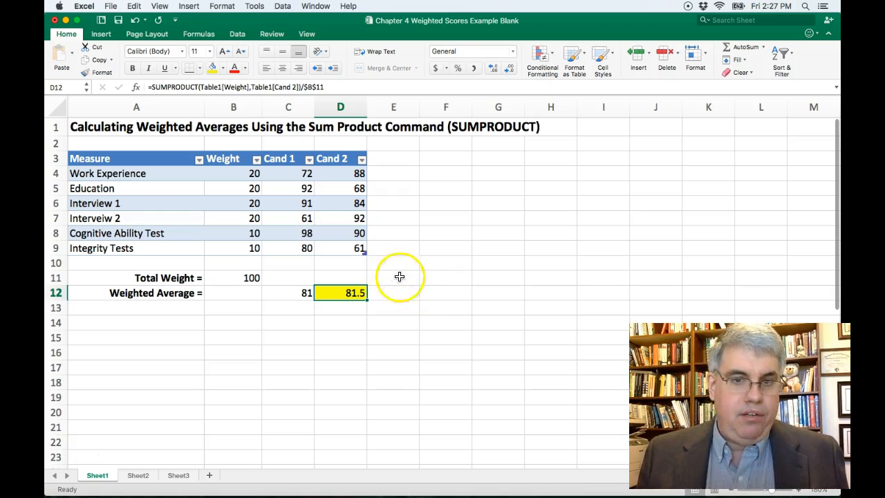
{"action": "mouse_move", "coordinate": [409, 292]}
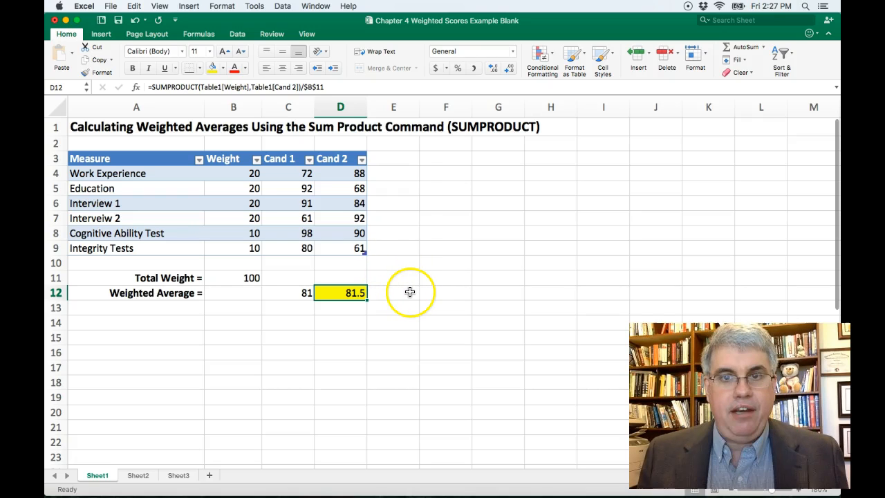
{"action": "mouse_move", "coordinate": [414, 293]}
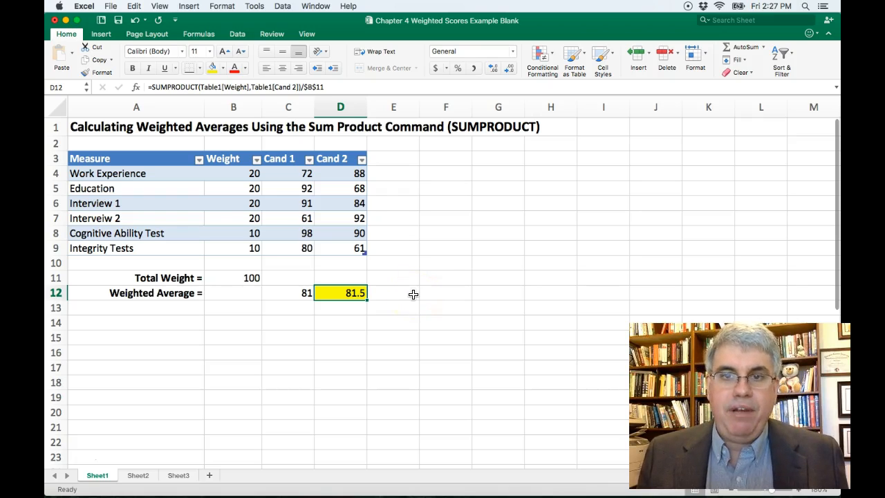
{"action": "mouse_move", "coordinate": [417, 296]}
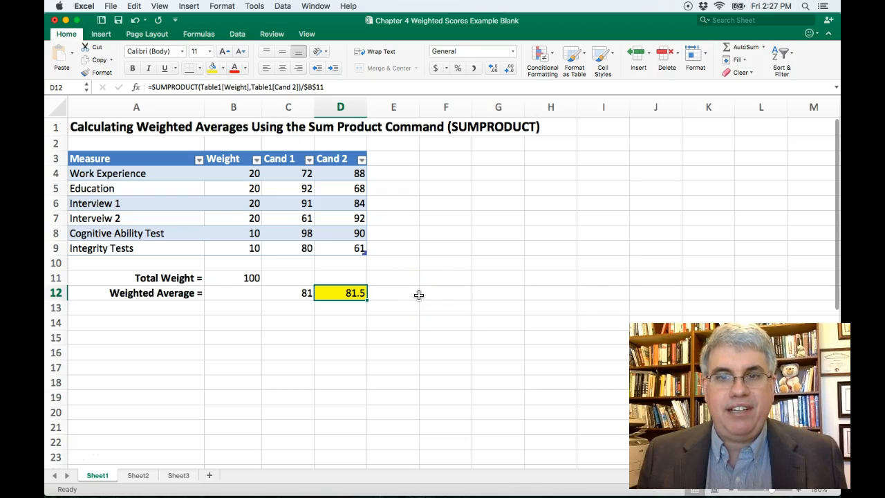